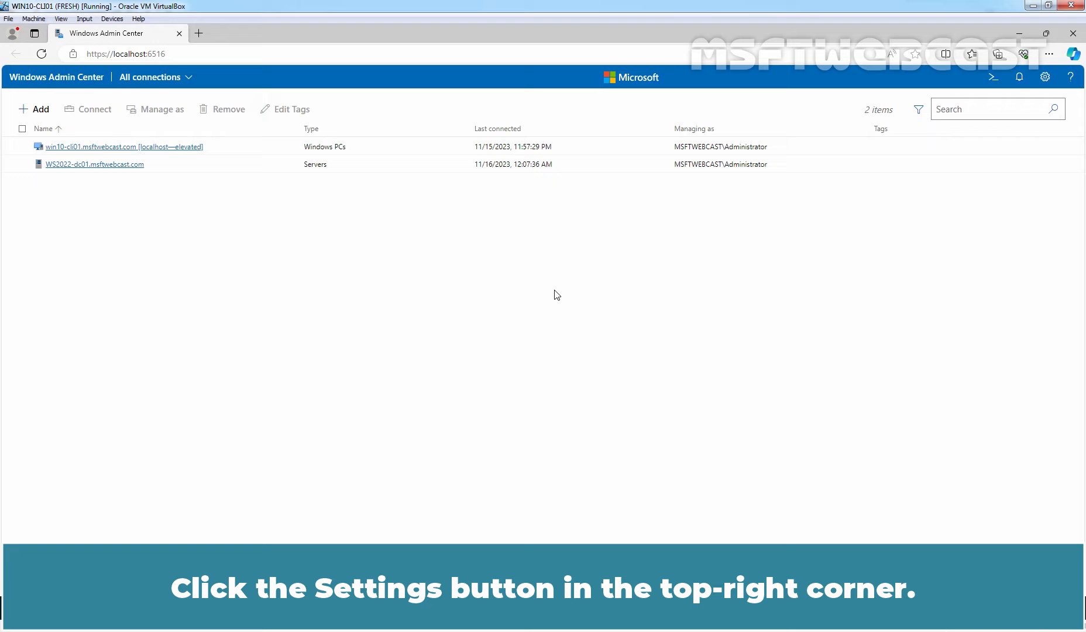
mouse_move(1045, 76)
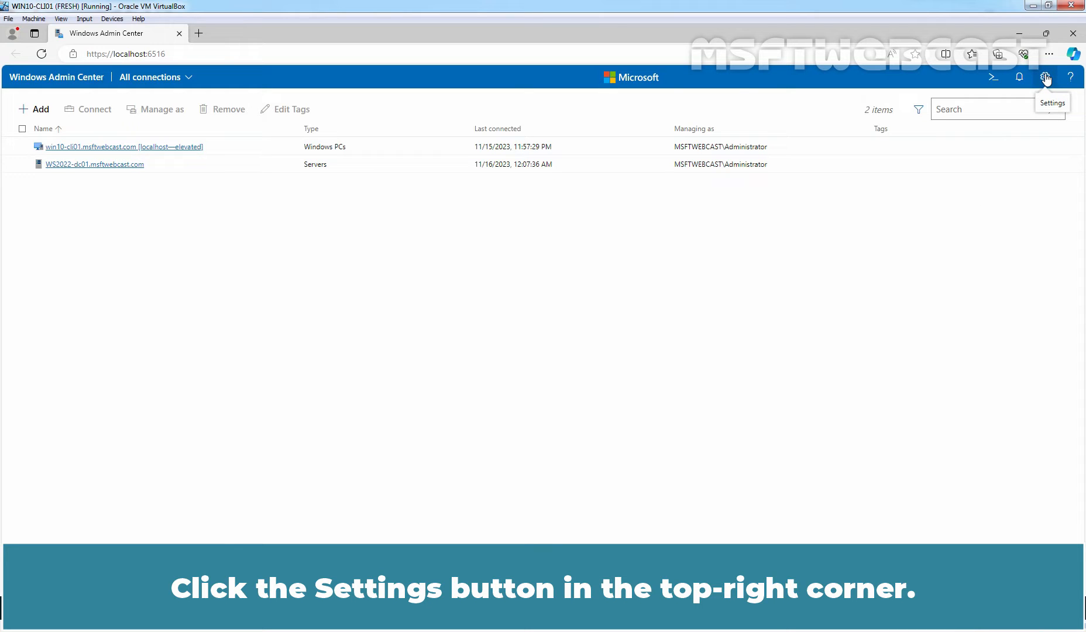
Open the gateway Extensions settings, listing available extensions such as DNS.
left_click(1045, 77)
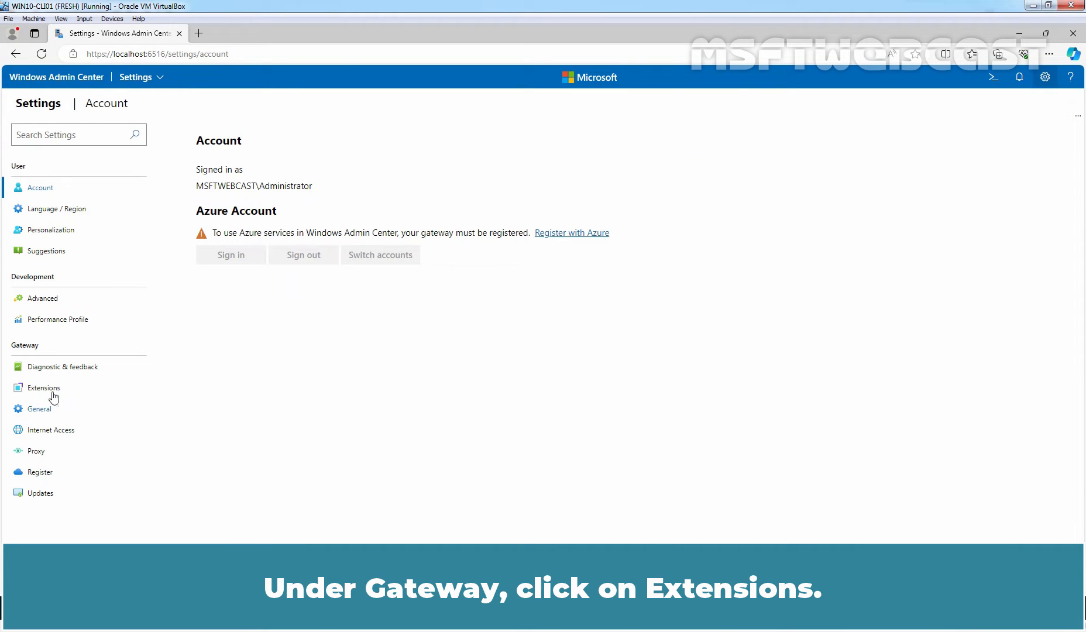
left_click(44, 387)
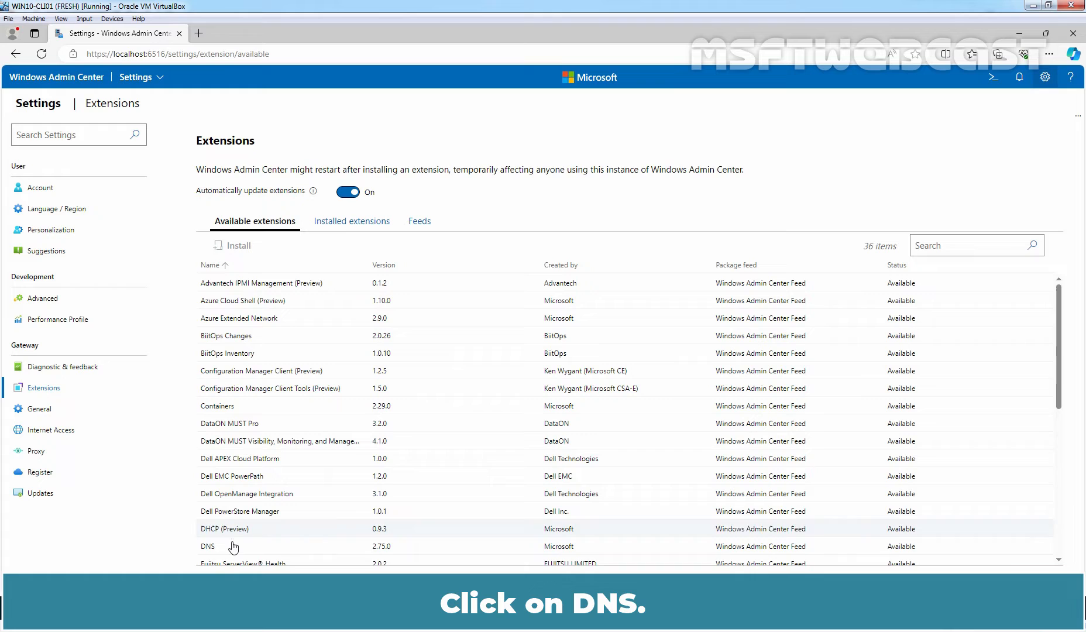
Select DNS among the available extensions and install it.
left_click(207, 545)
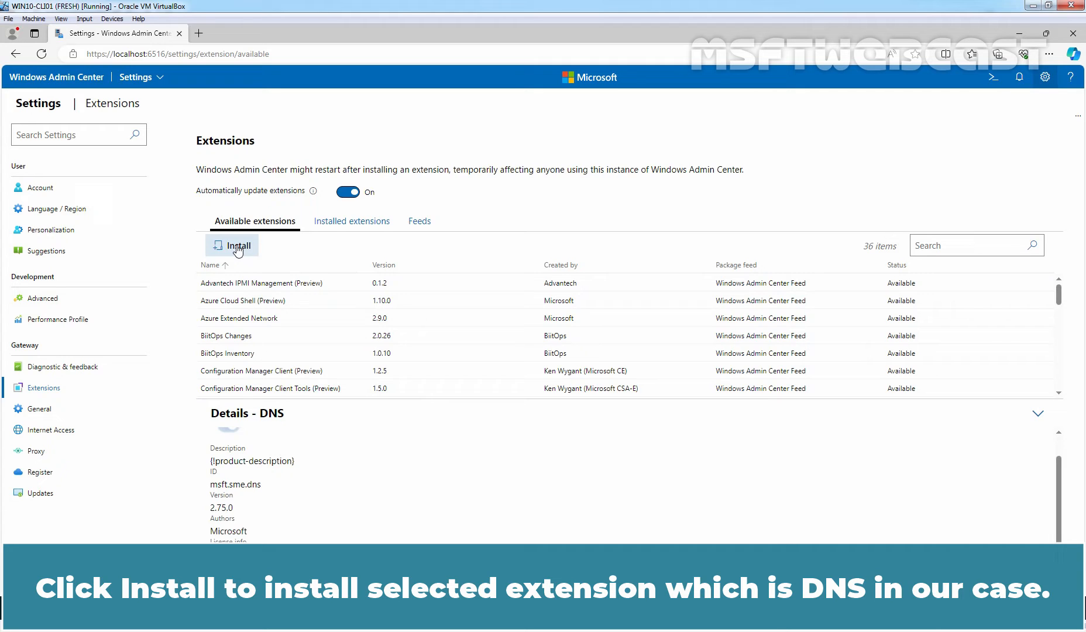
left_click(232, 245)
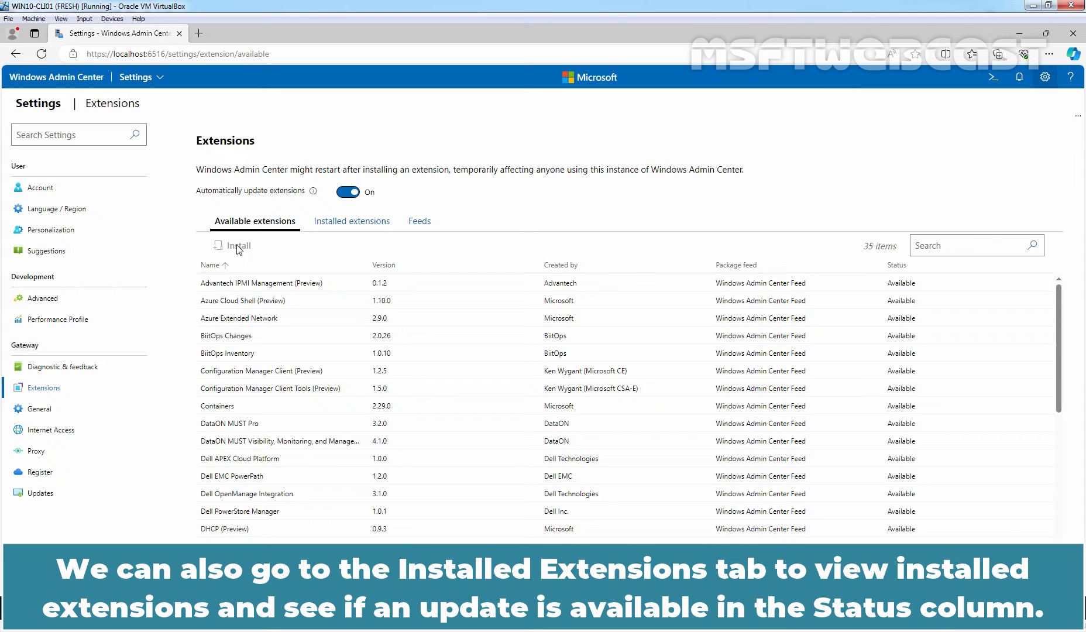
Find DNS 2.75.0 in the Installed extensions list and view its details.
left_click(350, 221)
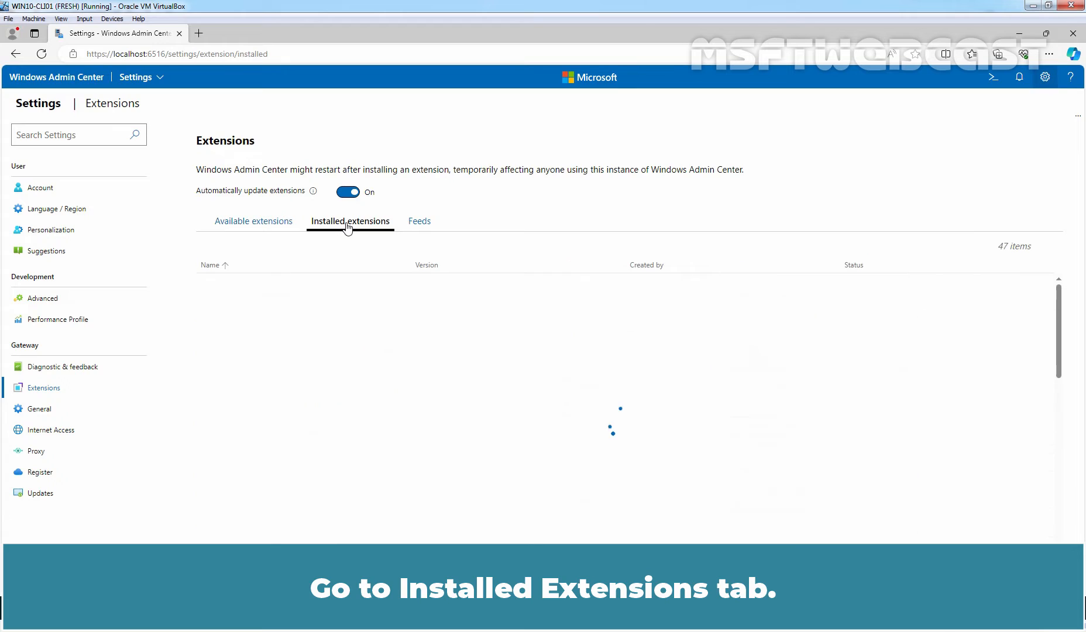
left_click(350, 221)
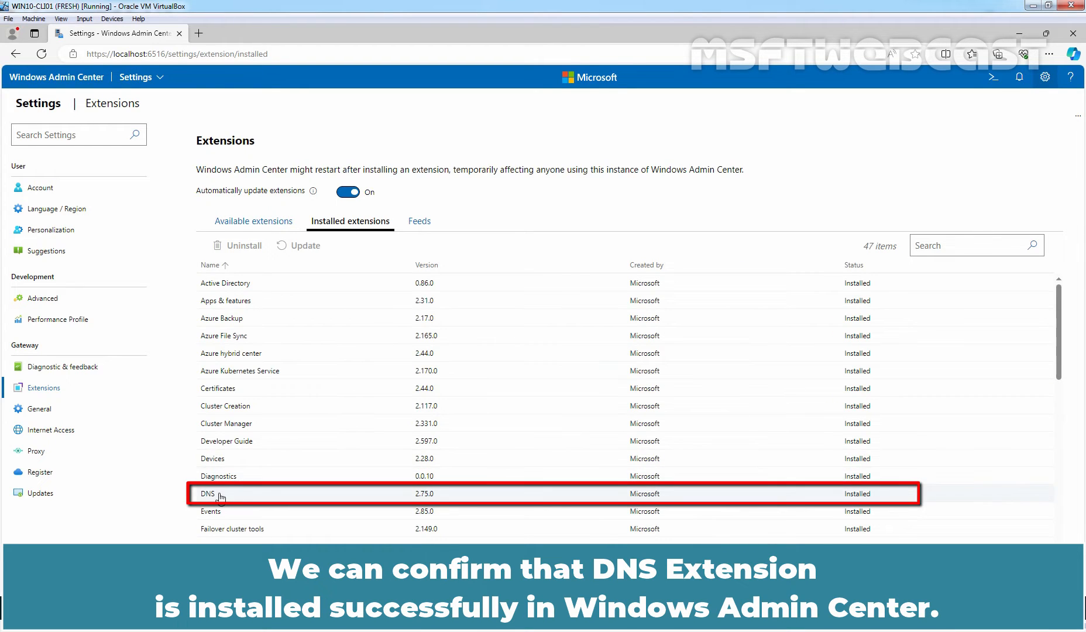
left_click(207, 494)
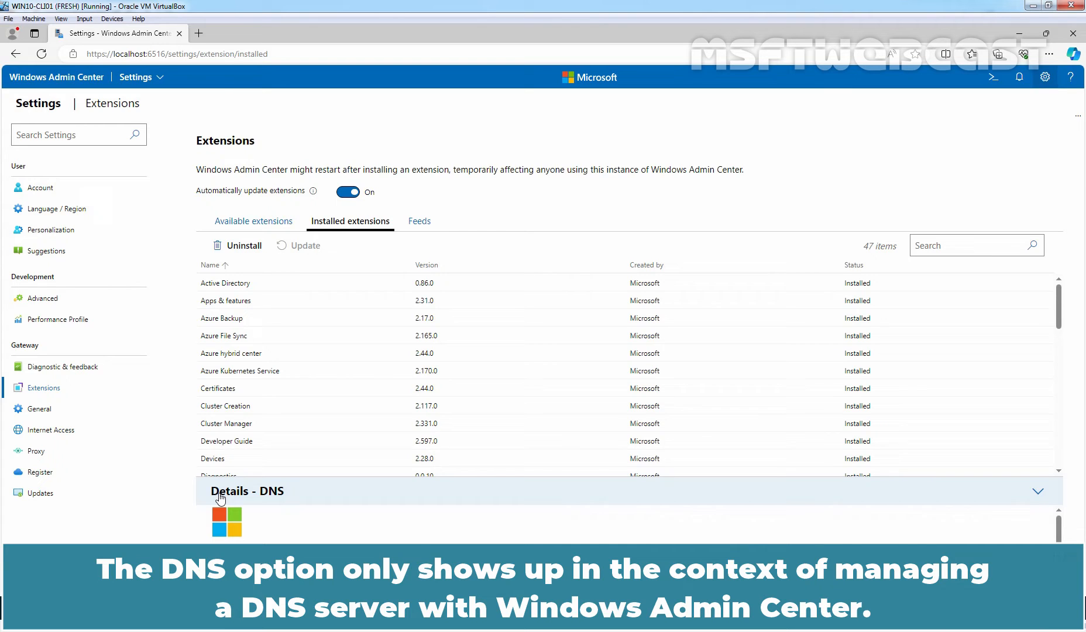
left_click(56, 77)
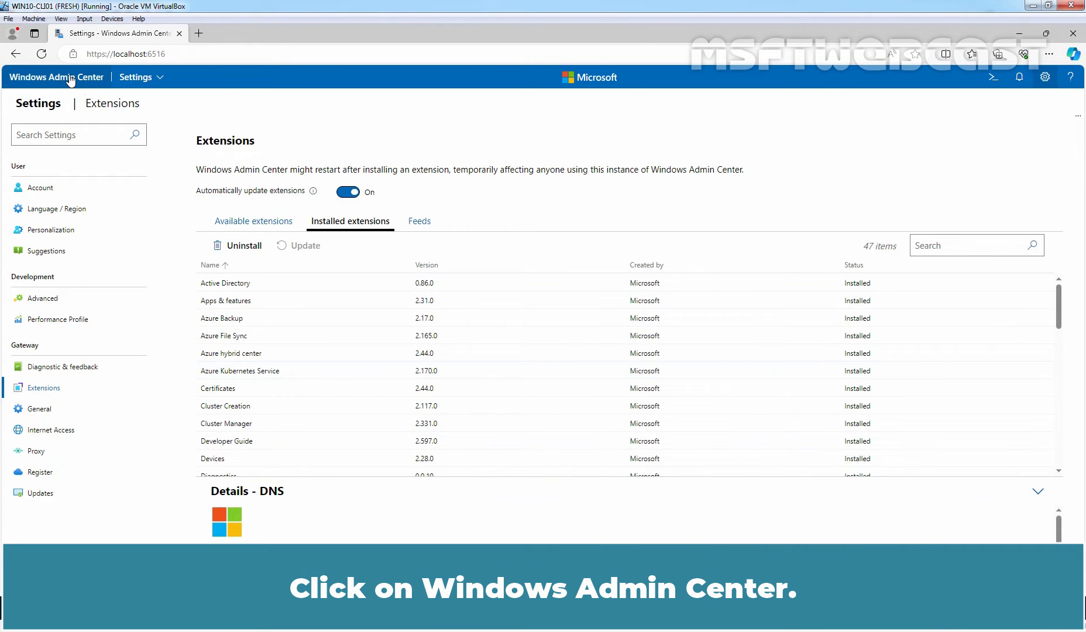
Connect to server WS2022-dc01 and open its DNS tool showing forward lookup zones.
left_click(56, 76)
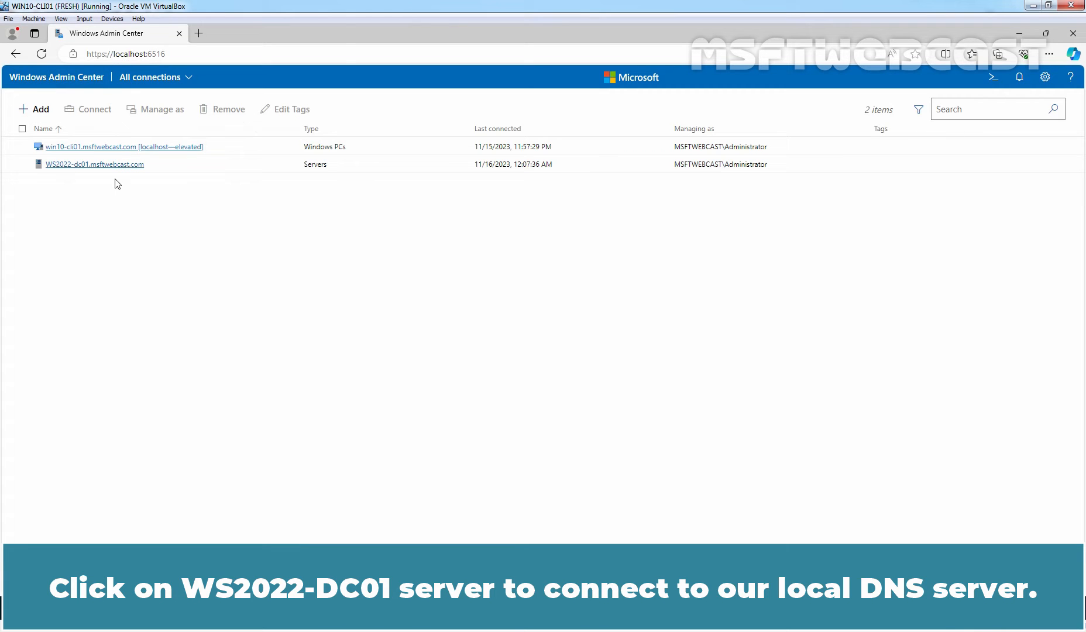
left_click(94, 164)
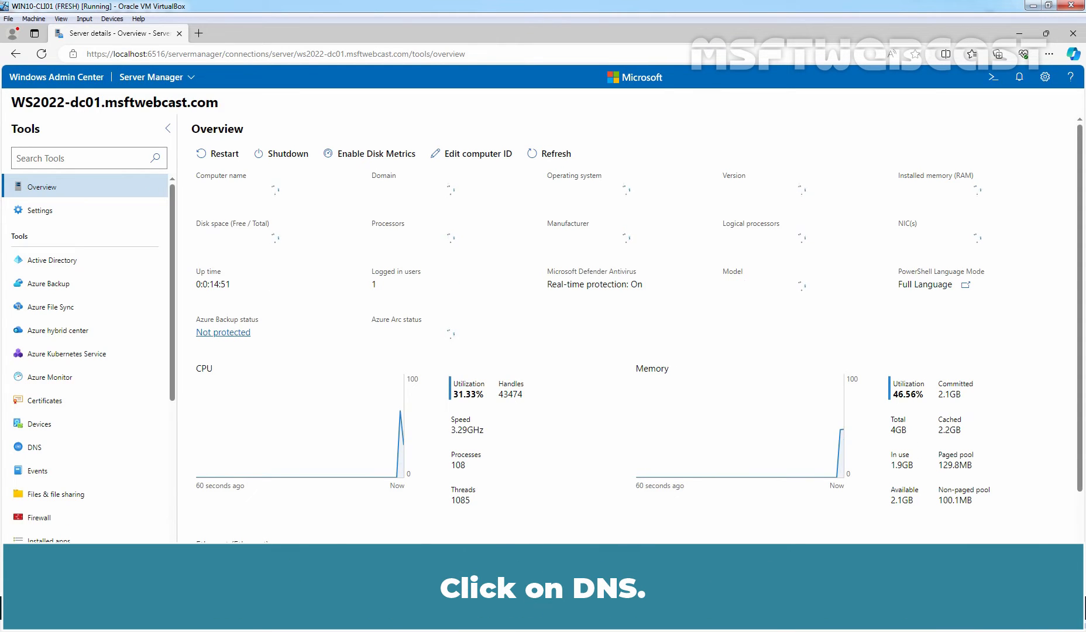
left_click(34, 447)
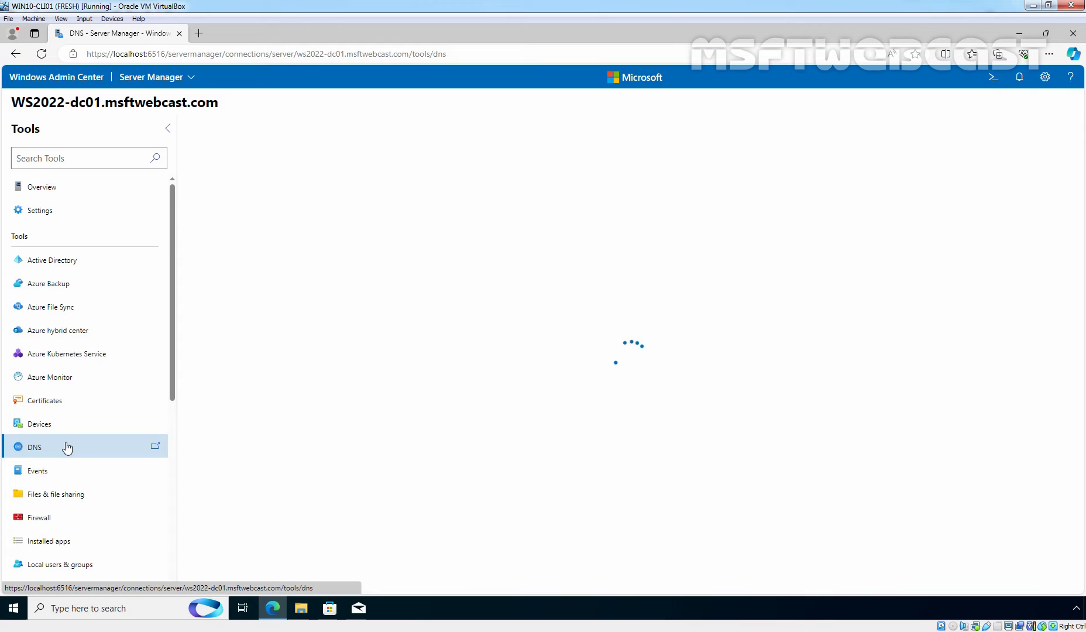
left_click(34, 447)
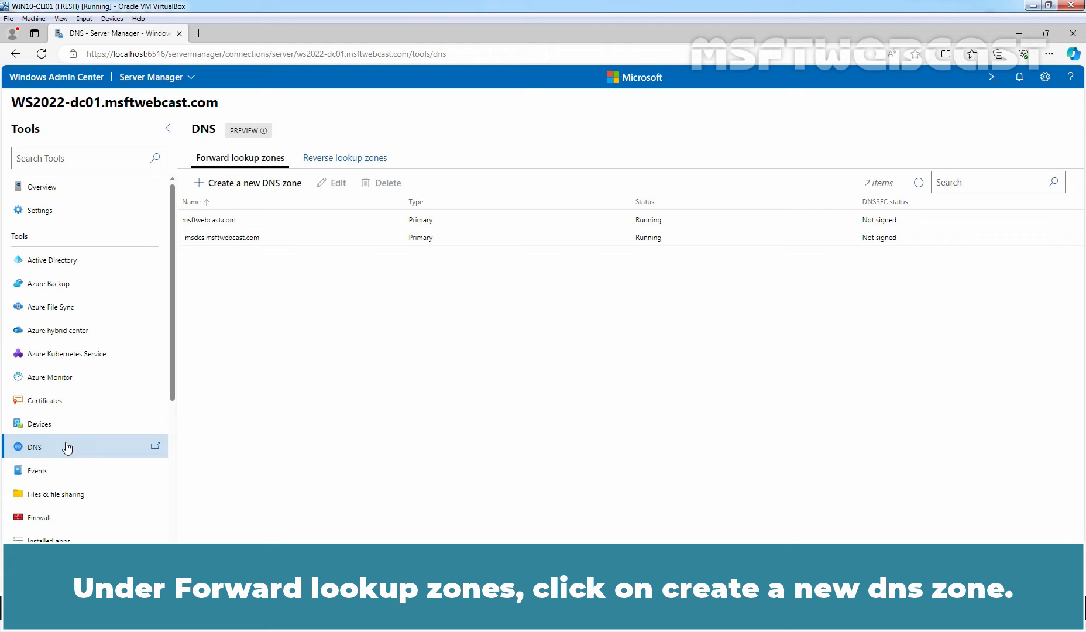
mouse_move(275, 215)
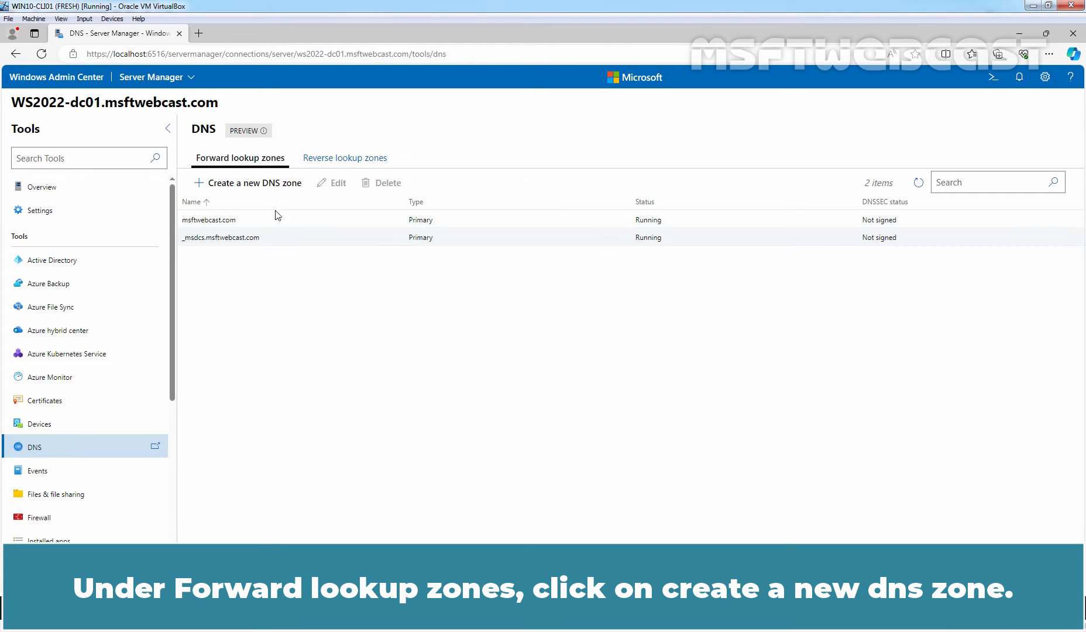
Create AD-integrated primary zone msftwebcast.in allowing only secure dynamic updates.
left_click(253, 182)
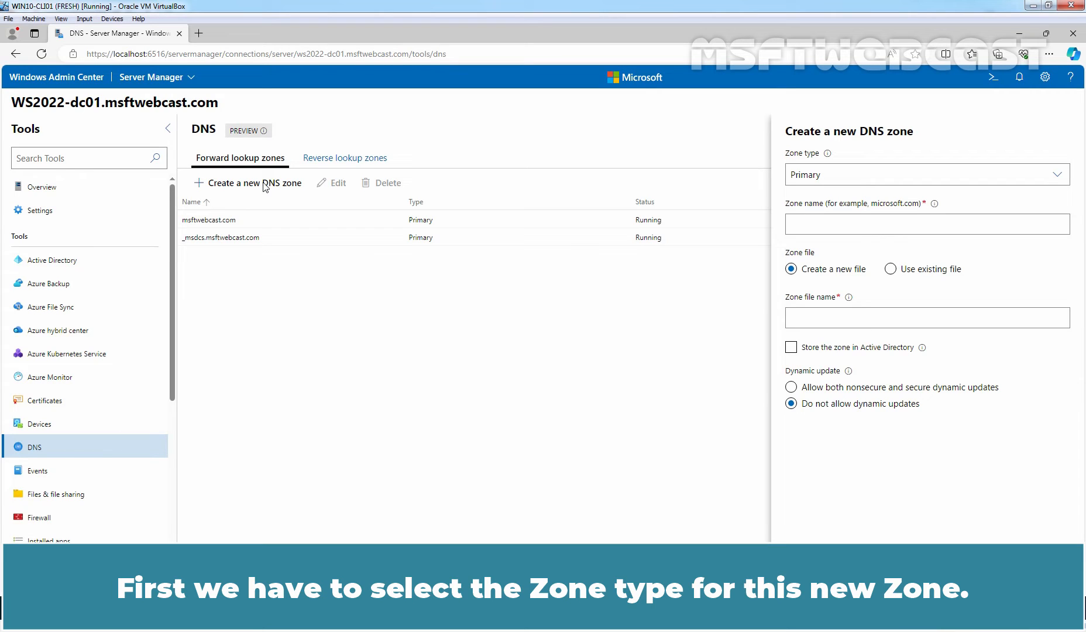
mouse_move(752, 153)
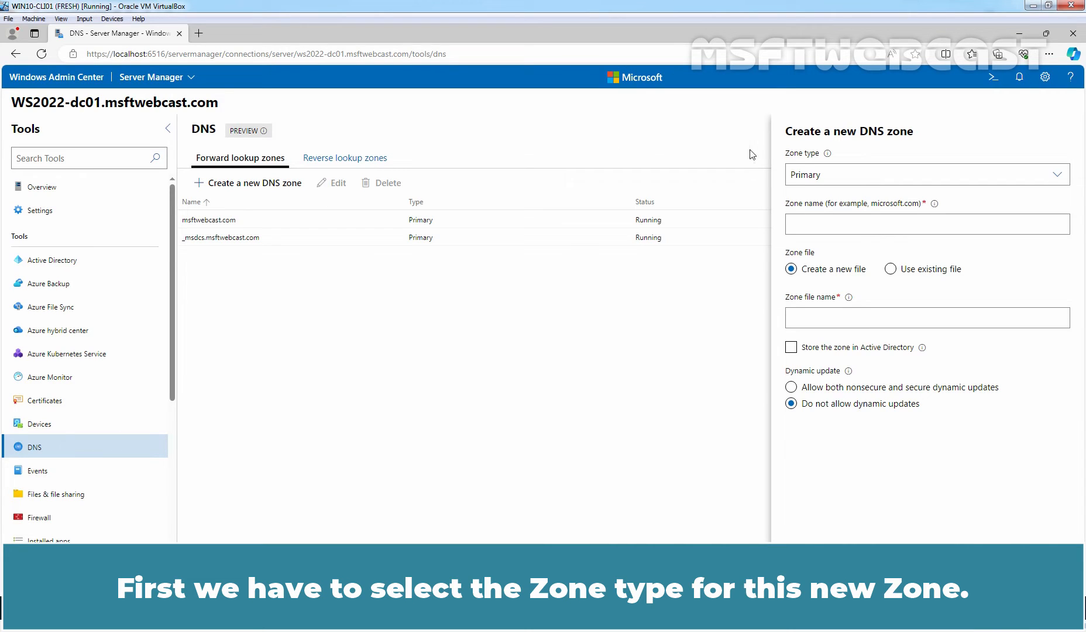
left_click(925, 174)
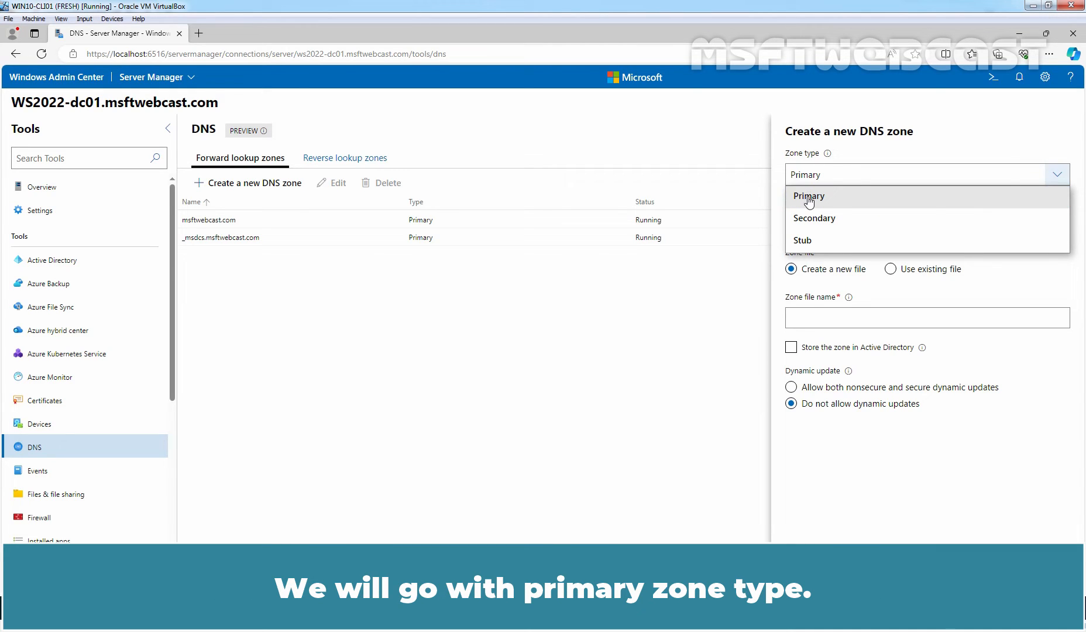
left_click(807, 196)
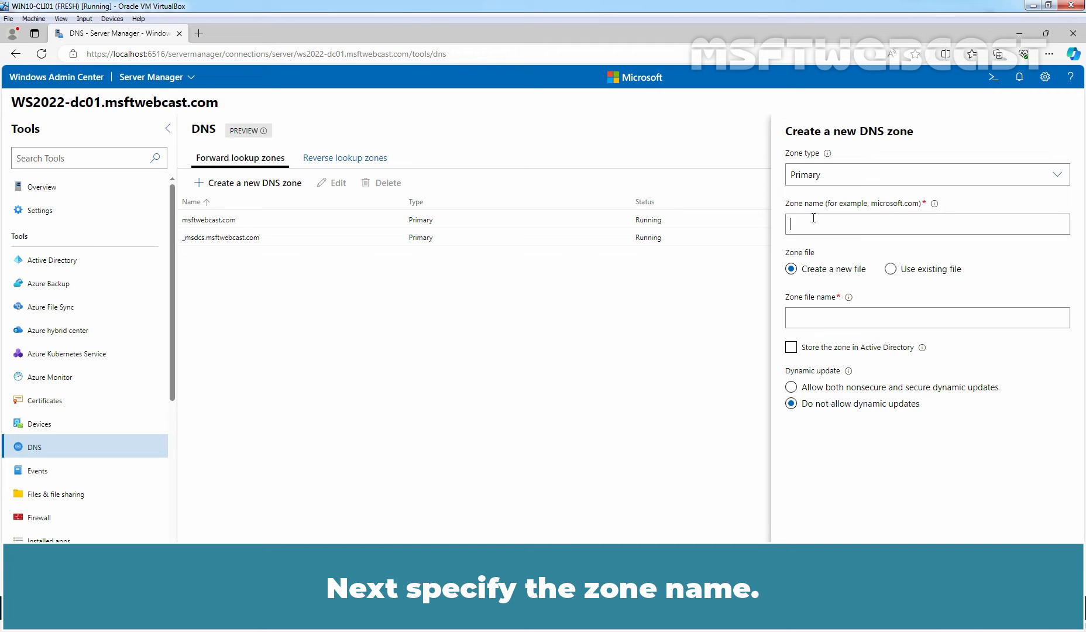
type("msftwebcast.")
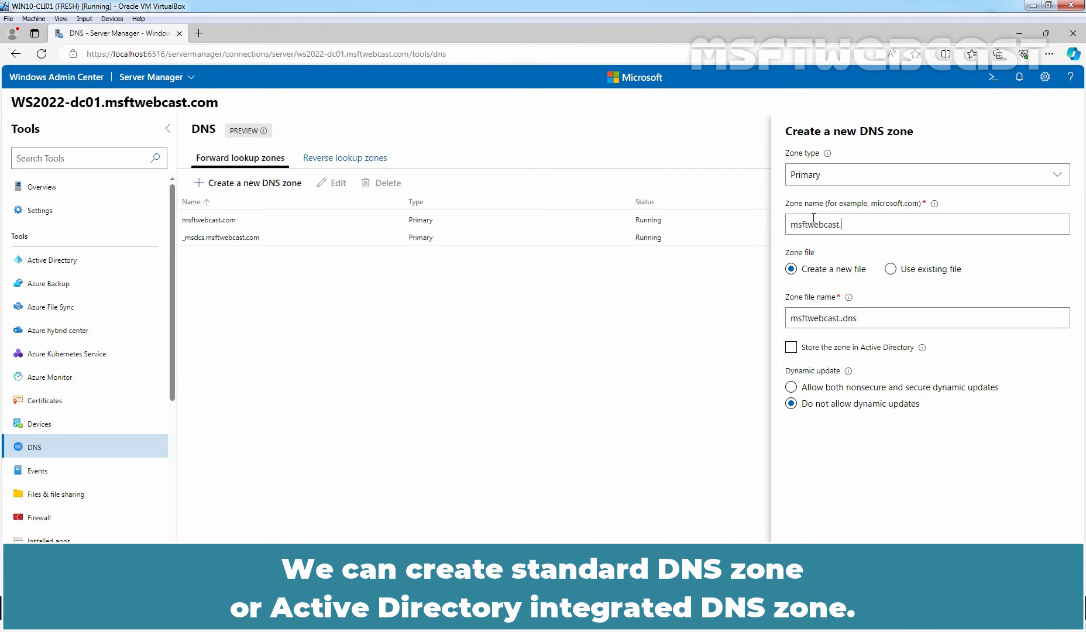
type("in")
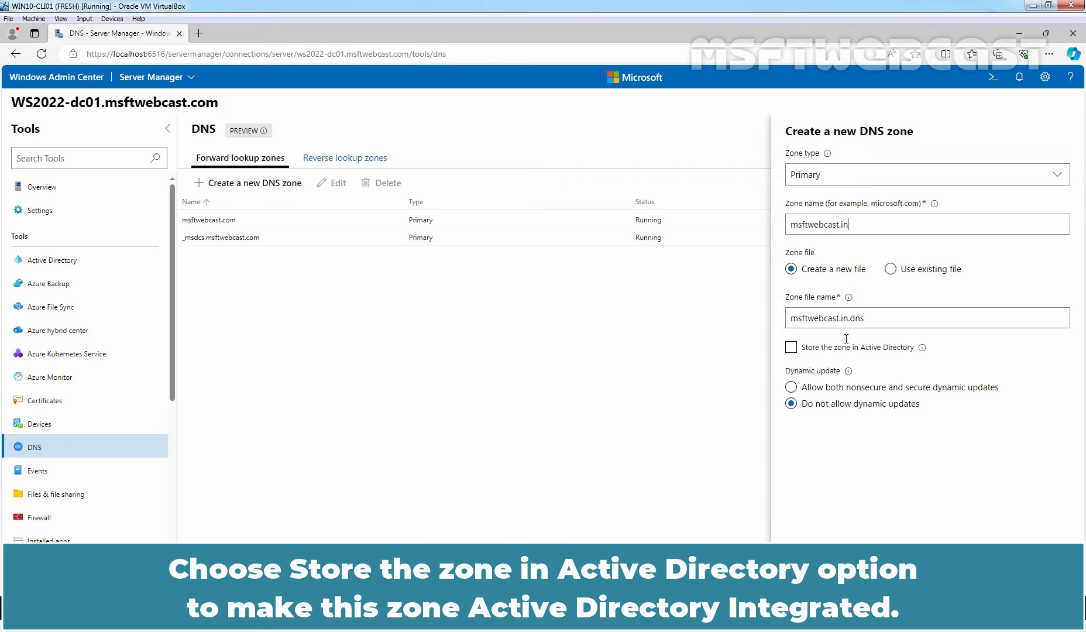
left_click(790, 346)
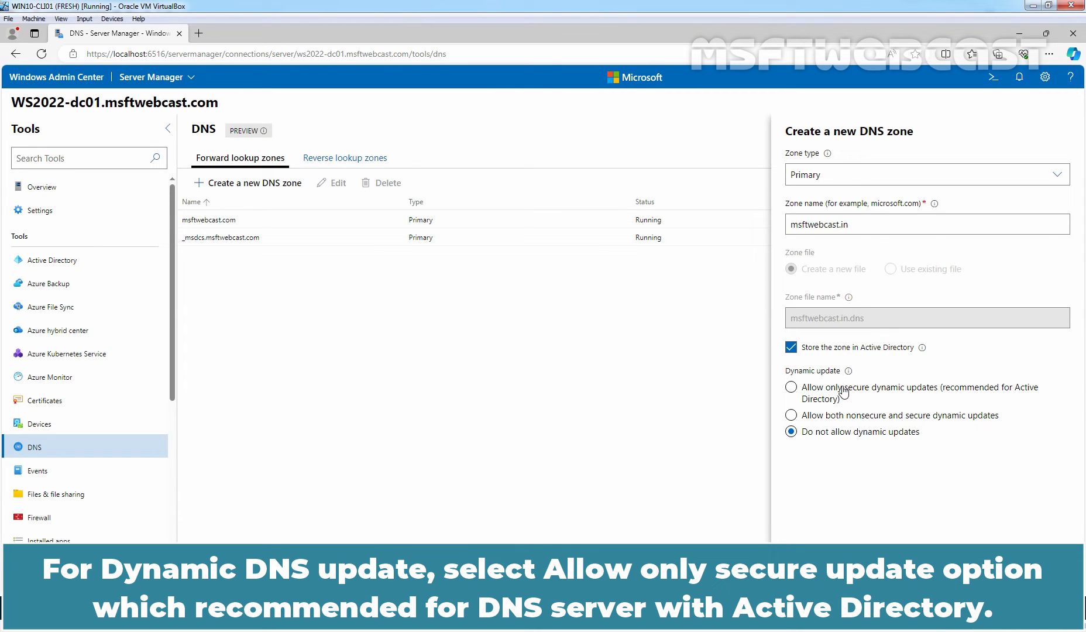
left_click(790, 386)
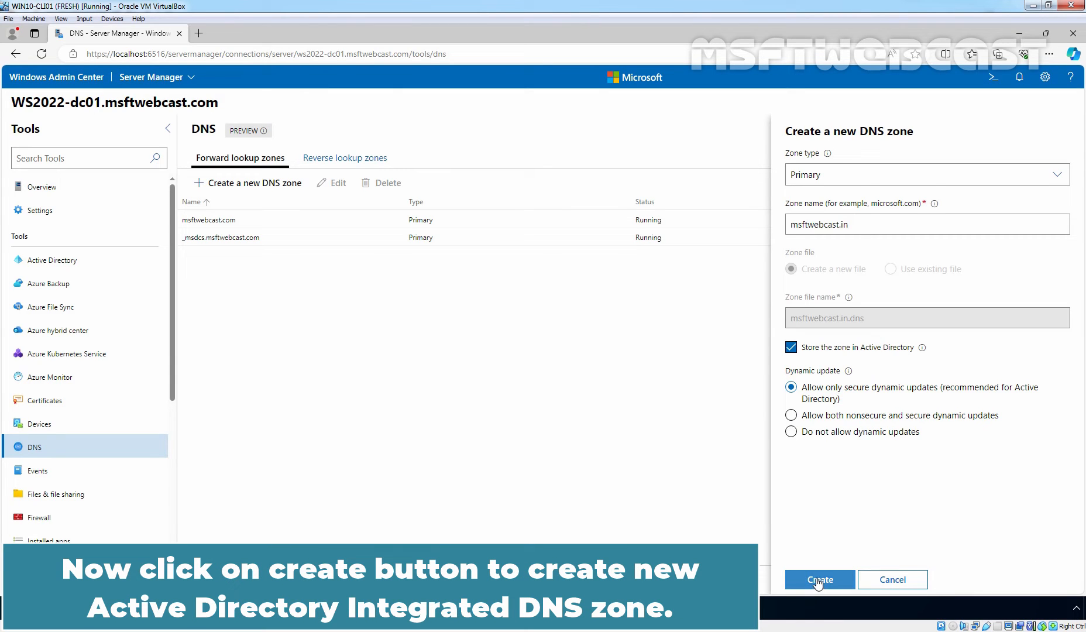
left_click(819, 579)
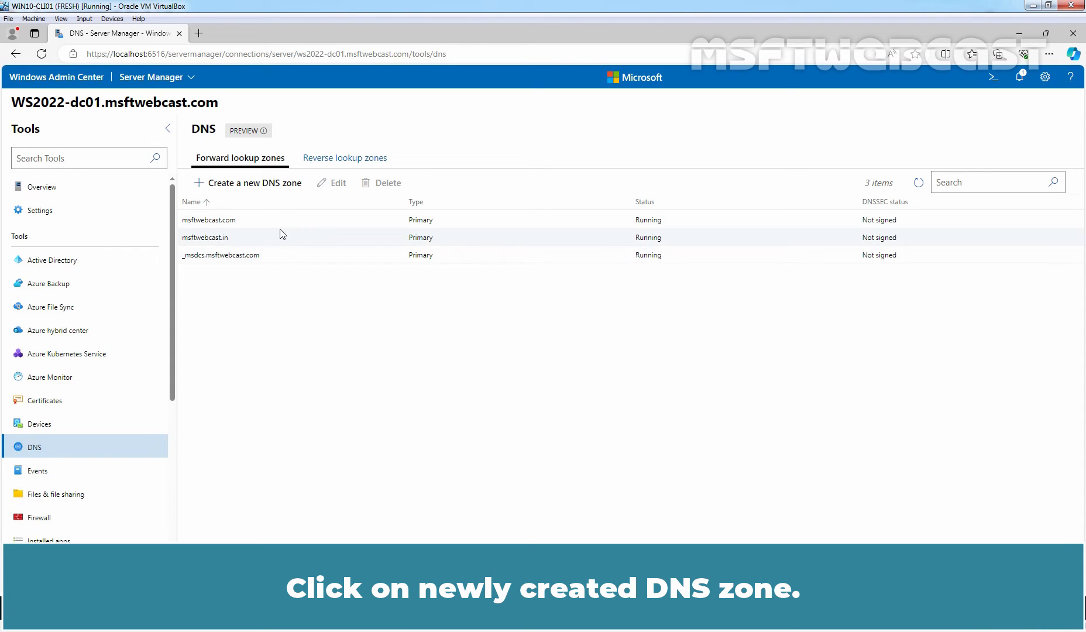
Open the msftwebcast.in zone to view its empty records list.
left_click(204, 236)
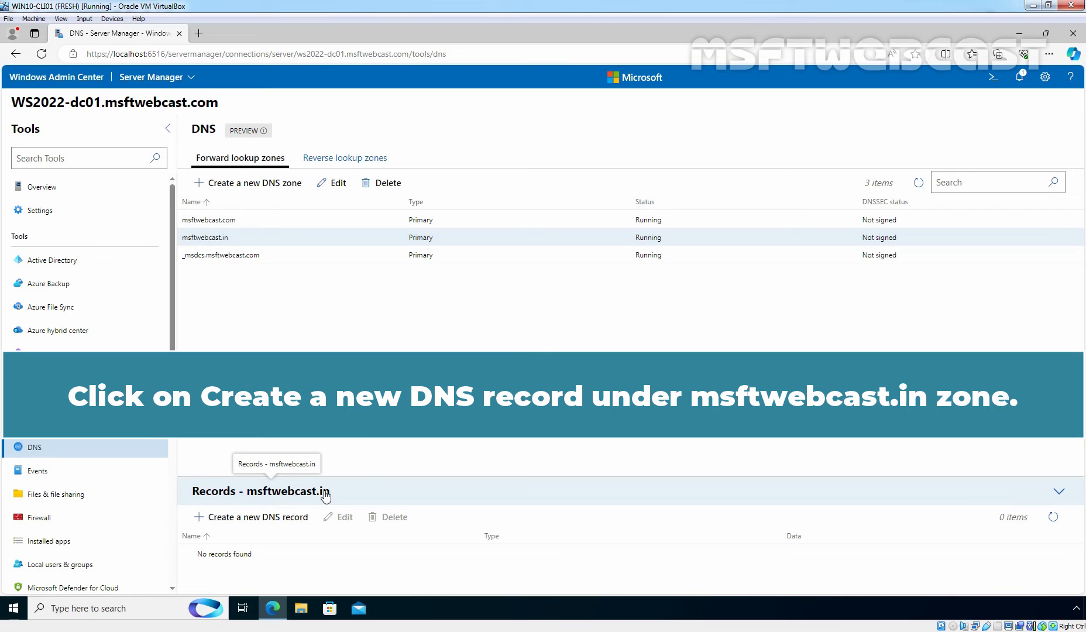
Create host (A) record 'web' at 172.18.72.61 and dismiss the success notification.
left_click(256, 516)
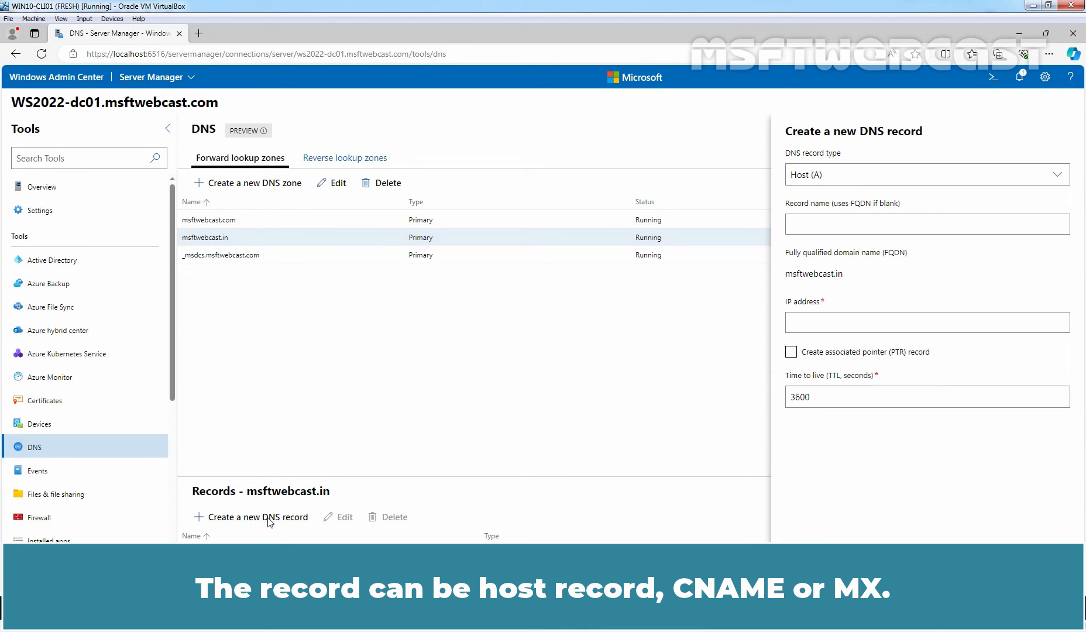
mouse_move(385, 483)
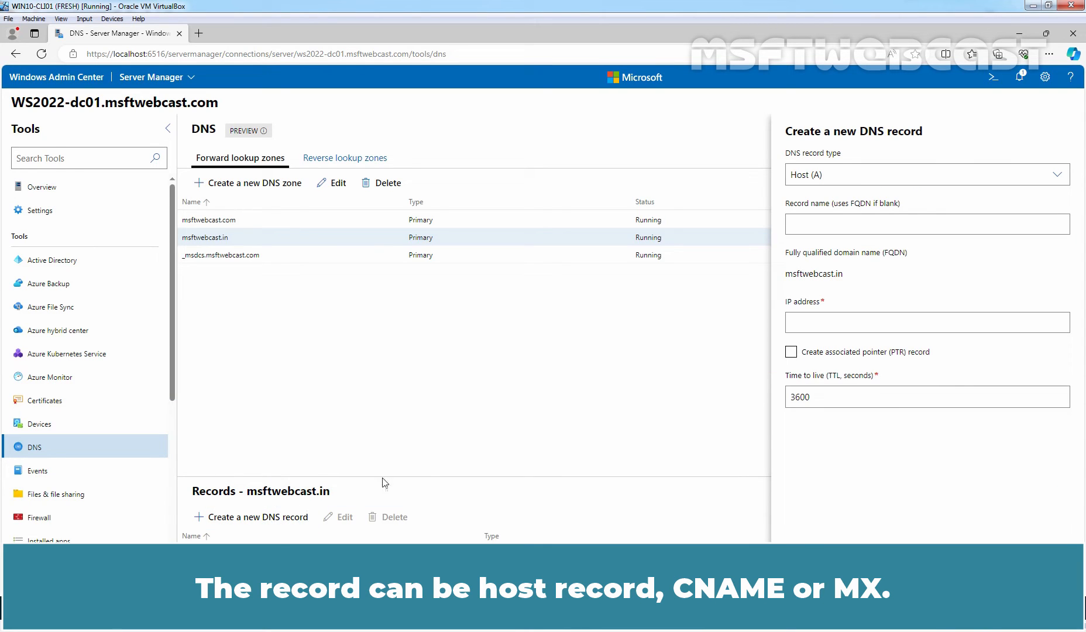
left_click(926, 174)
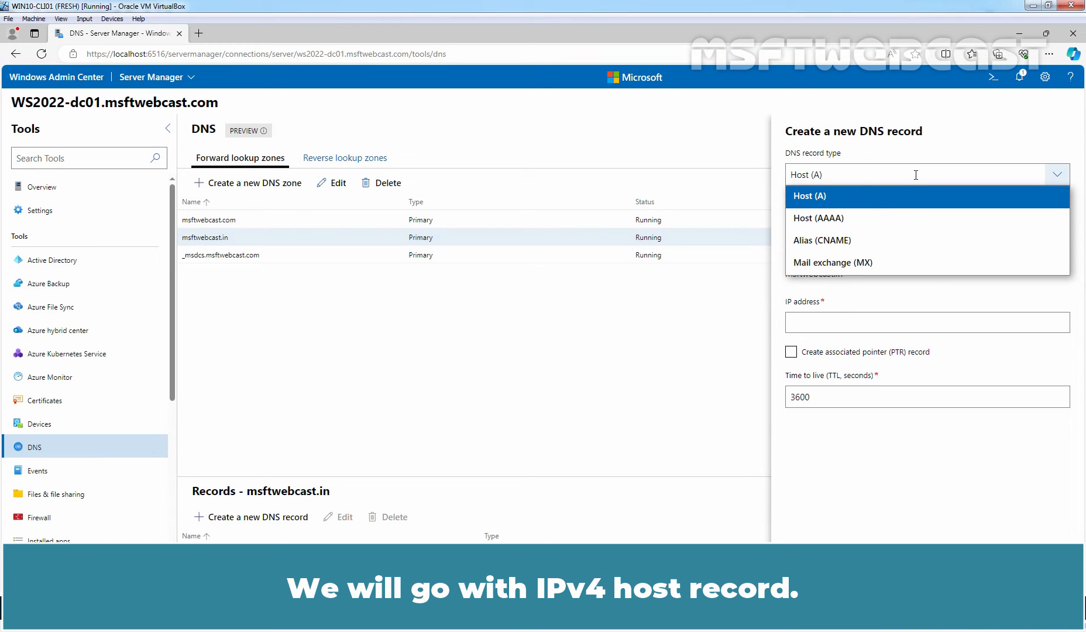
left_click(809, 195)
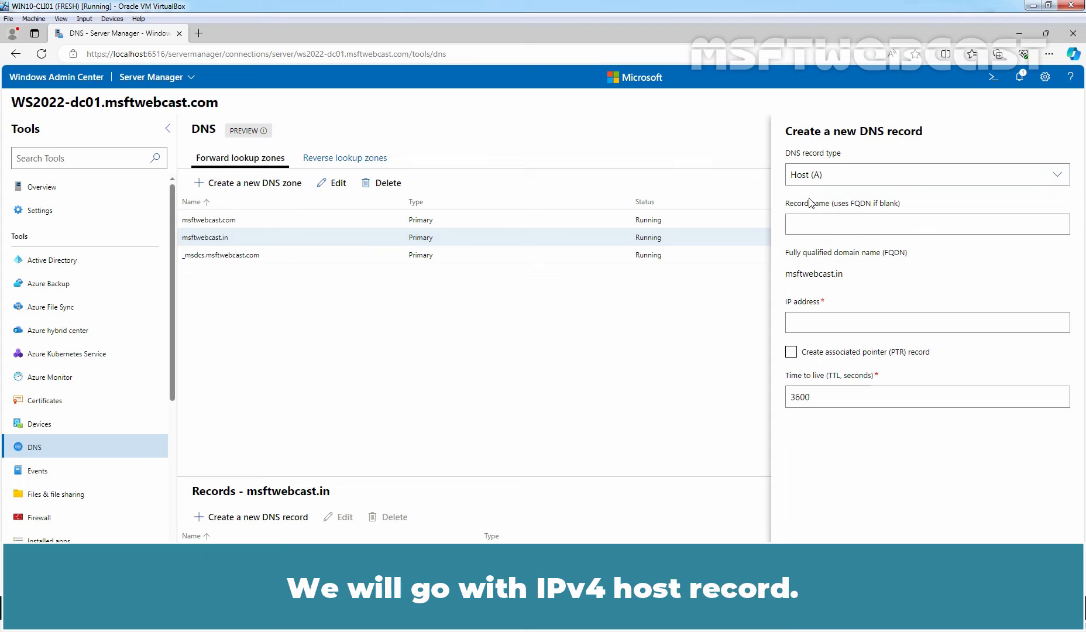
type("web")
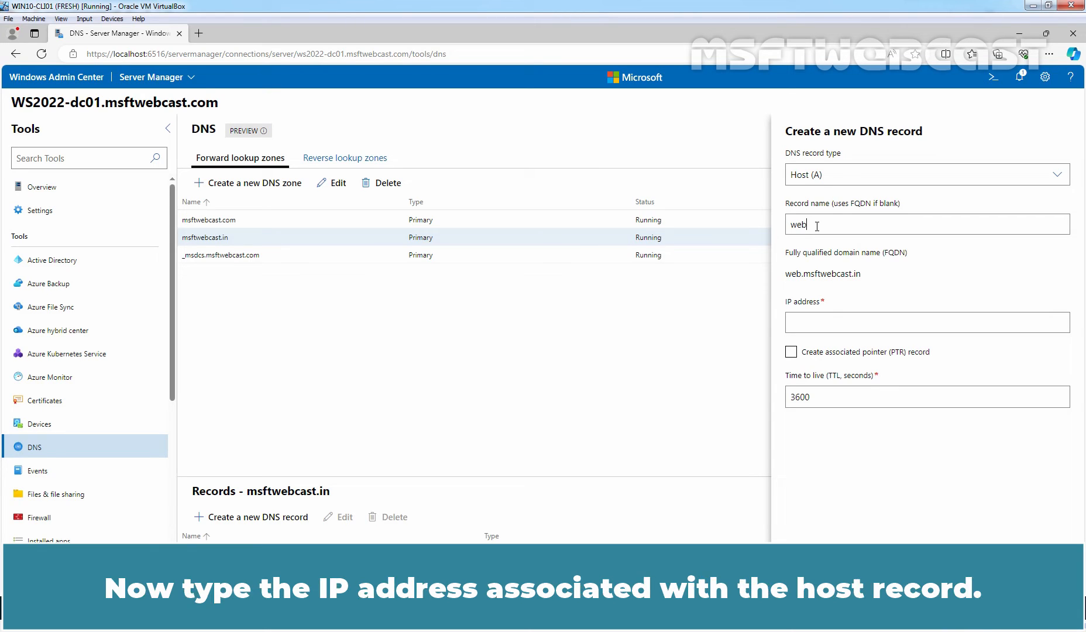
left_click(926, 321)
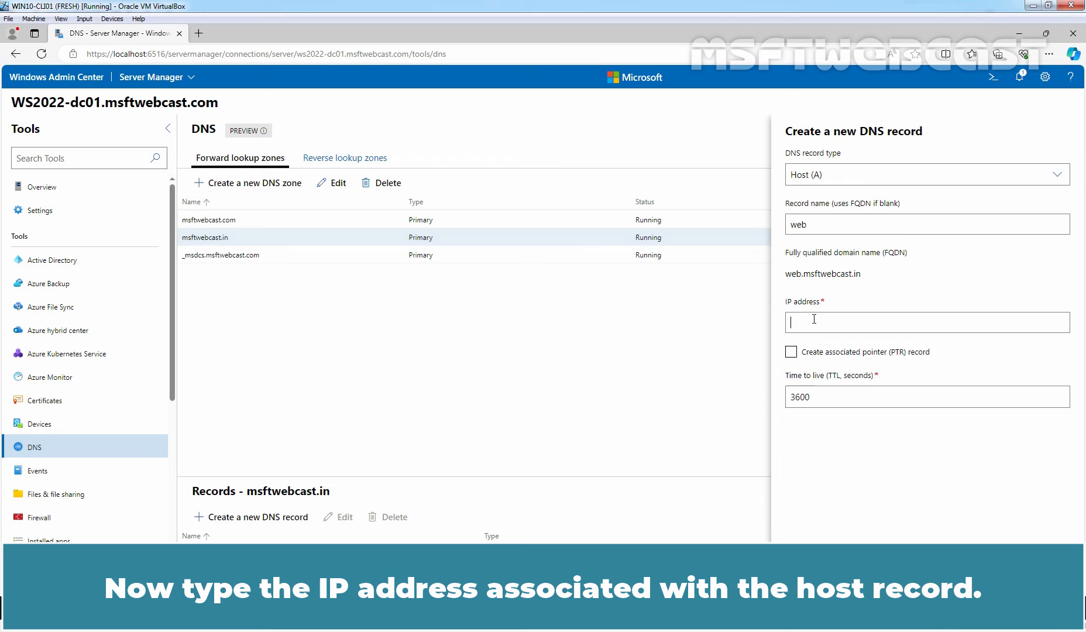
type("172.18.72.61")
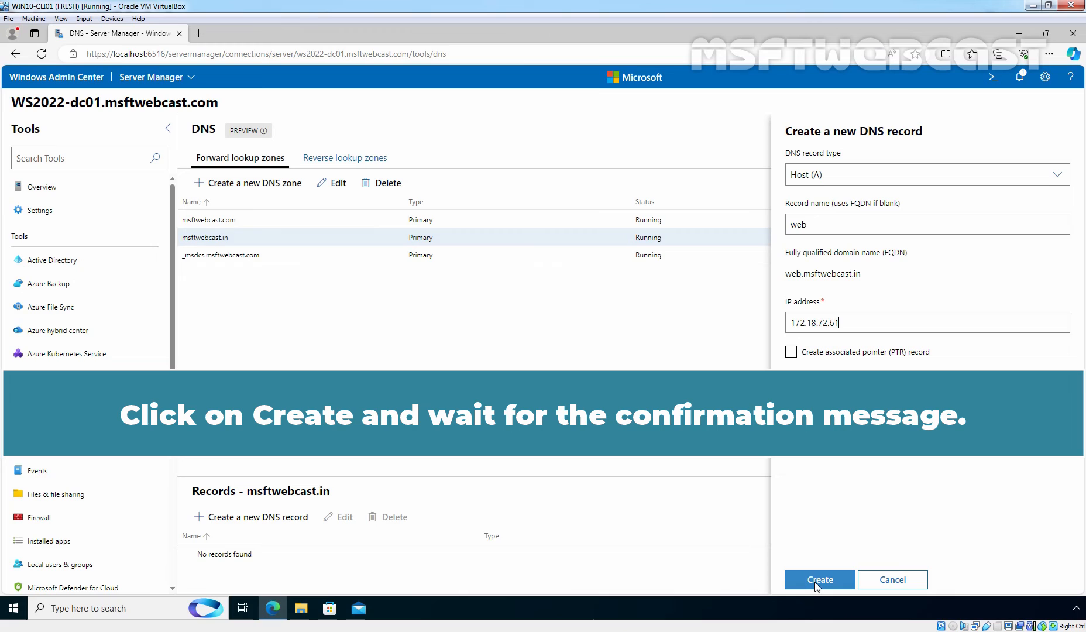
left_click(819, 579)
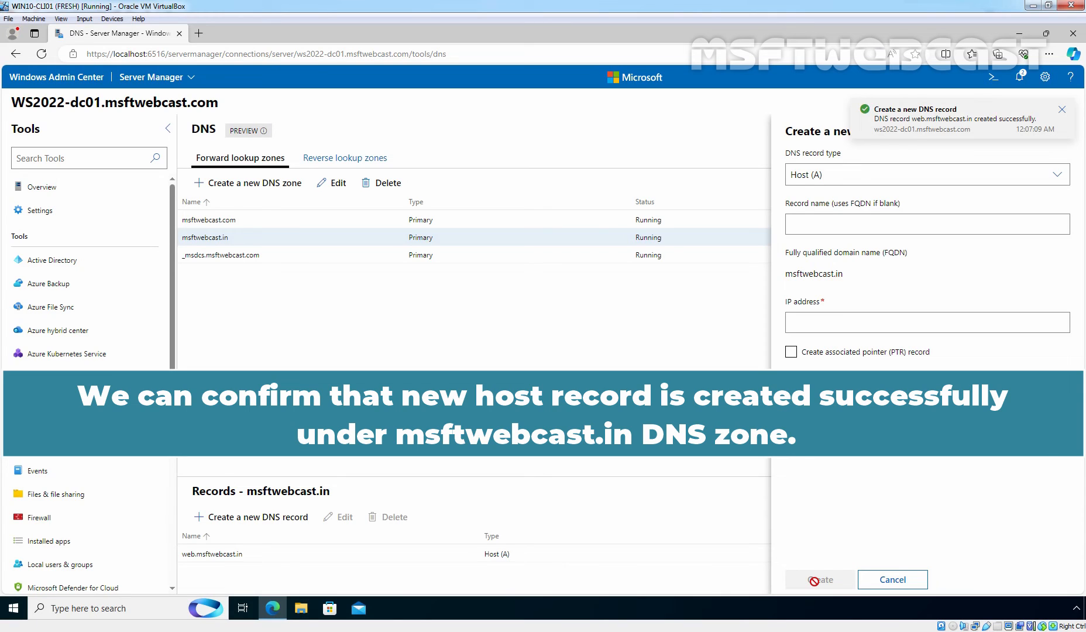
left_click(1061, 110)
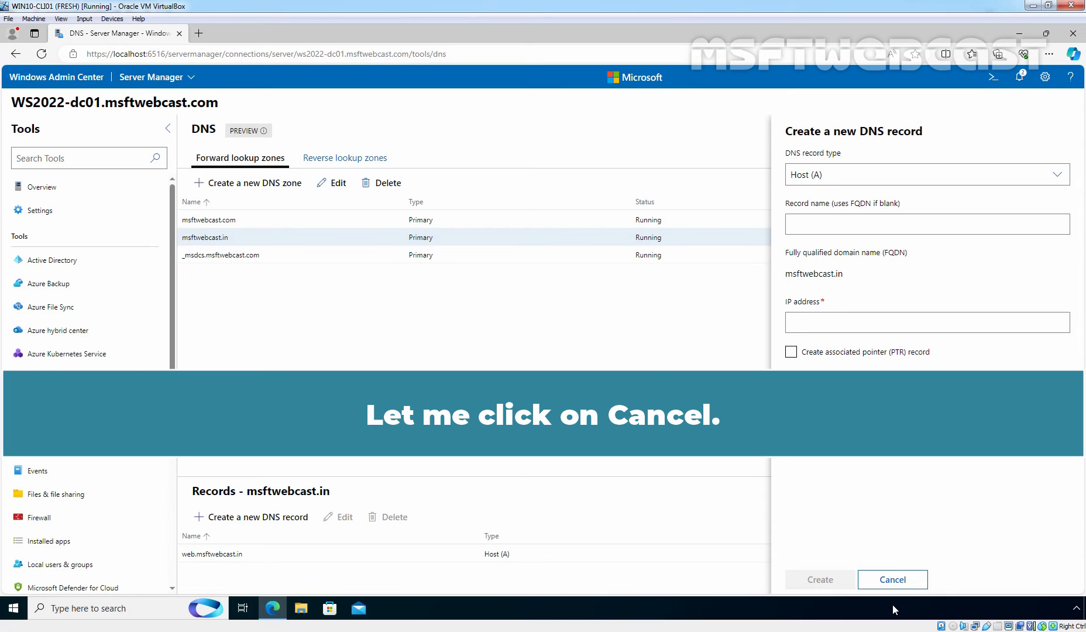
Close the new-record form and open the web record (172.18.72.61, TTL 3600) for editing.
left_click(893, 579)
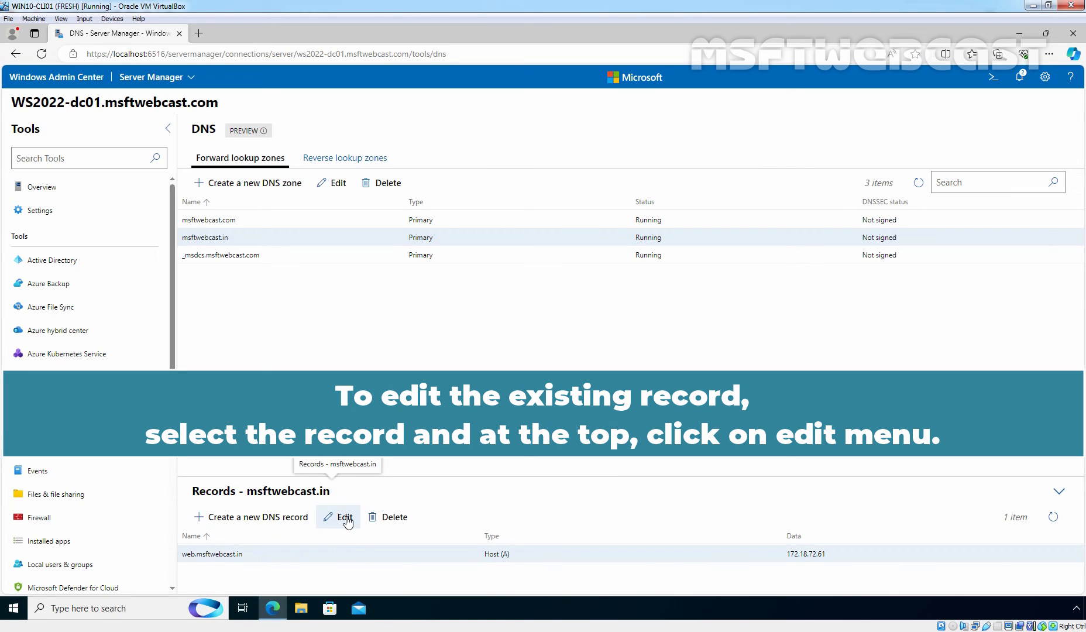
left_click(339, 516)
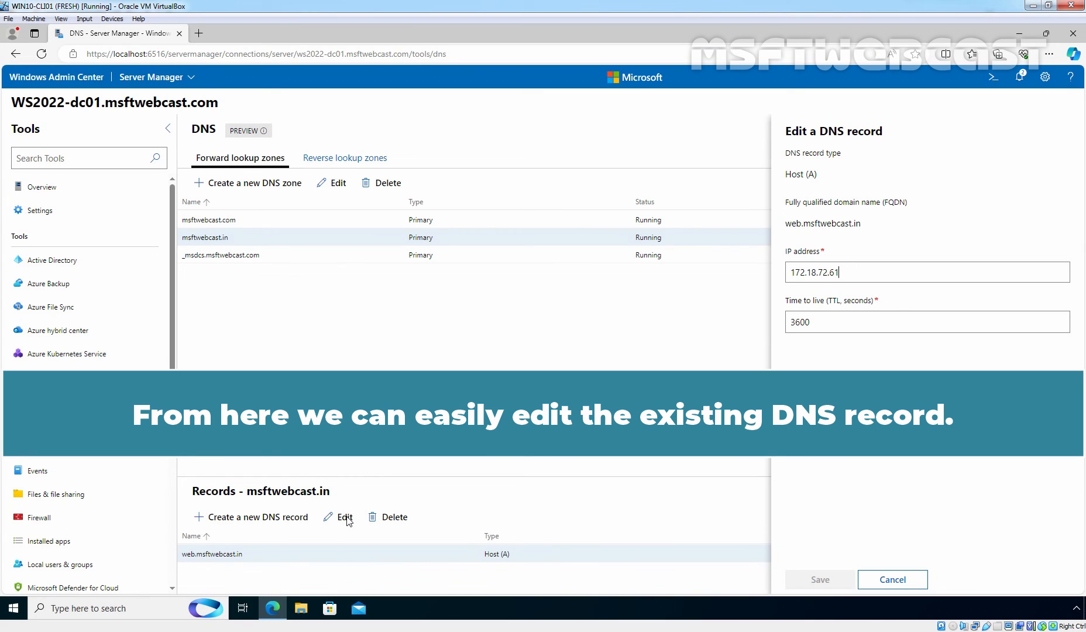
mouse_move(592, 515)
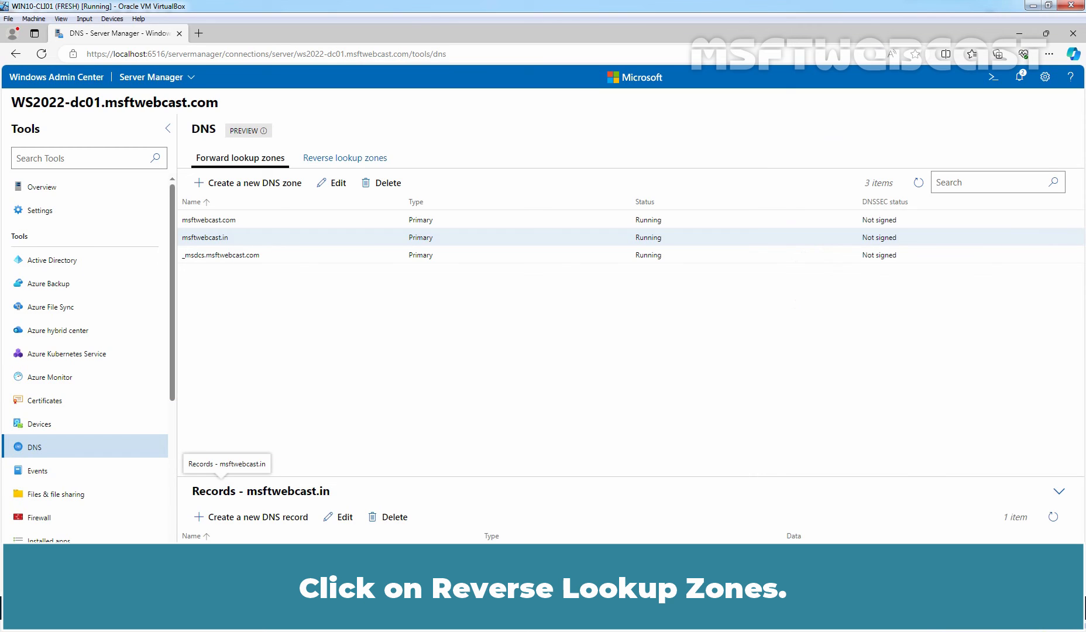
mouse_move(345, 160)
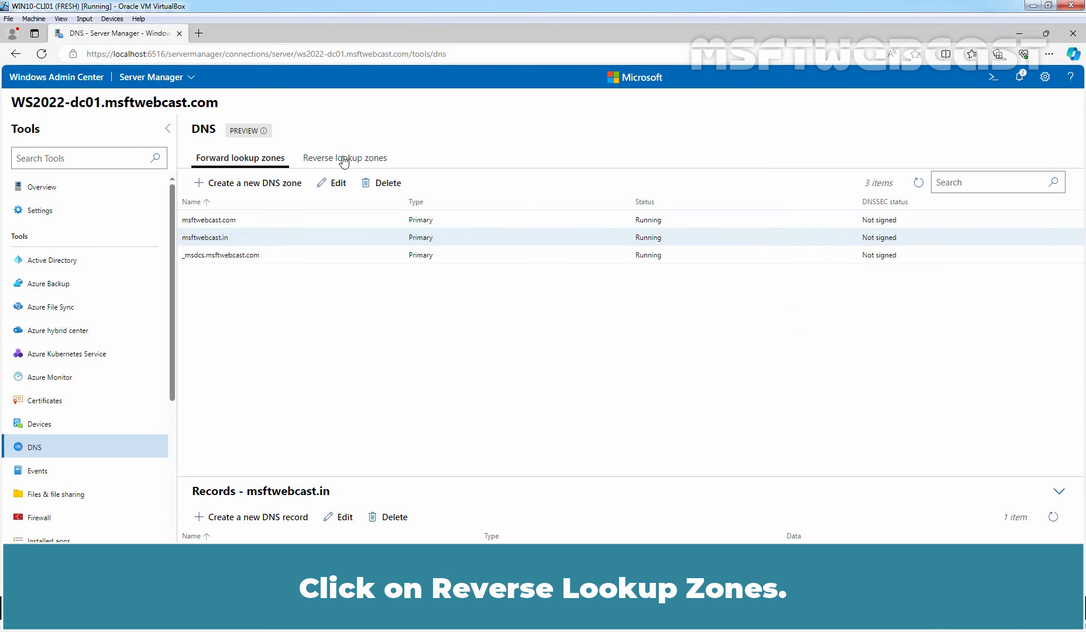
Switch to reverse lookup zones showing 72.18.172.in-addr.arpa, then open and close the new-zone pane.
left_click(344, 157)
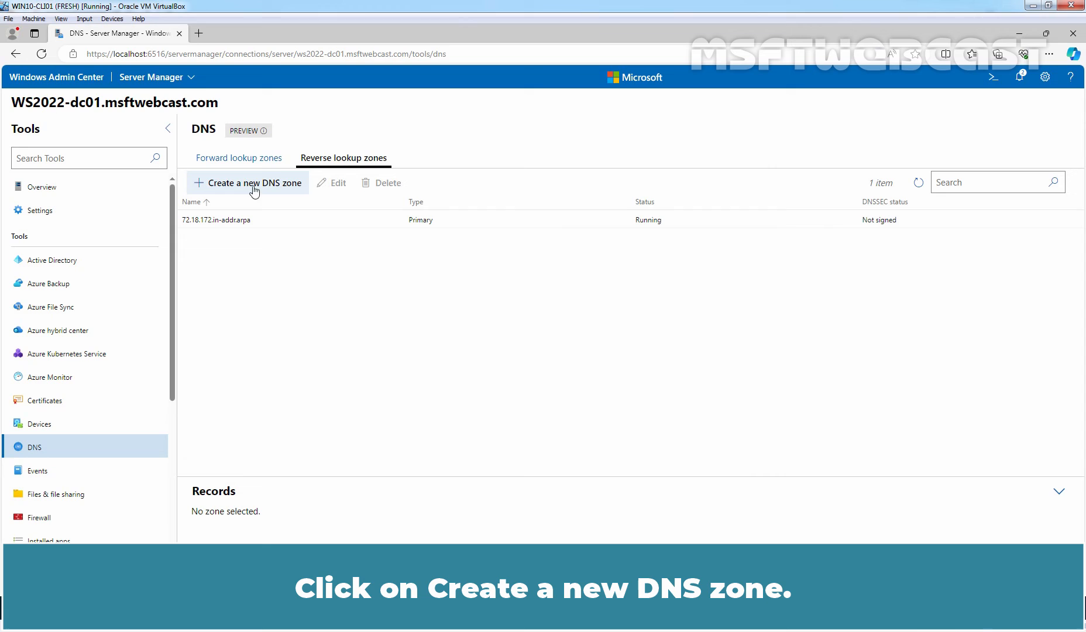
left_click(248, 182)
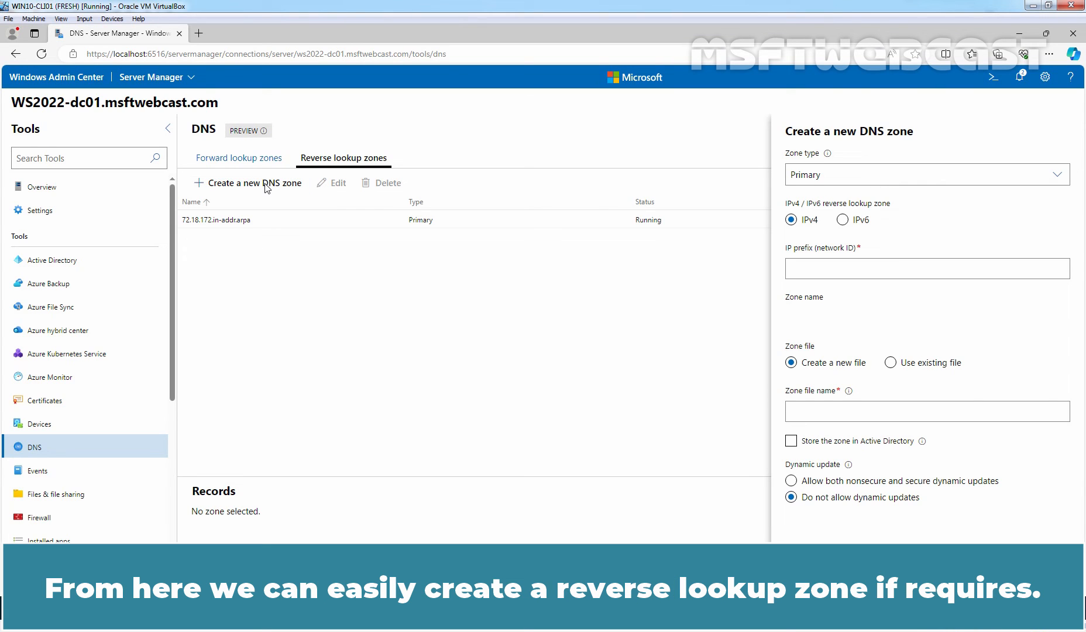
left_click(925, 174)
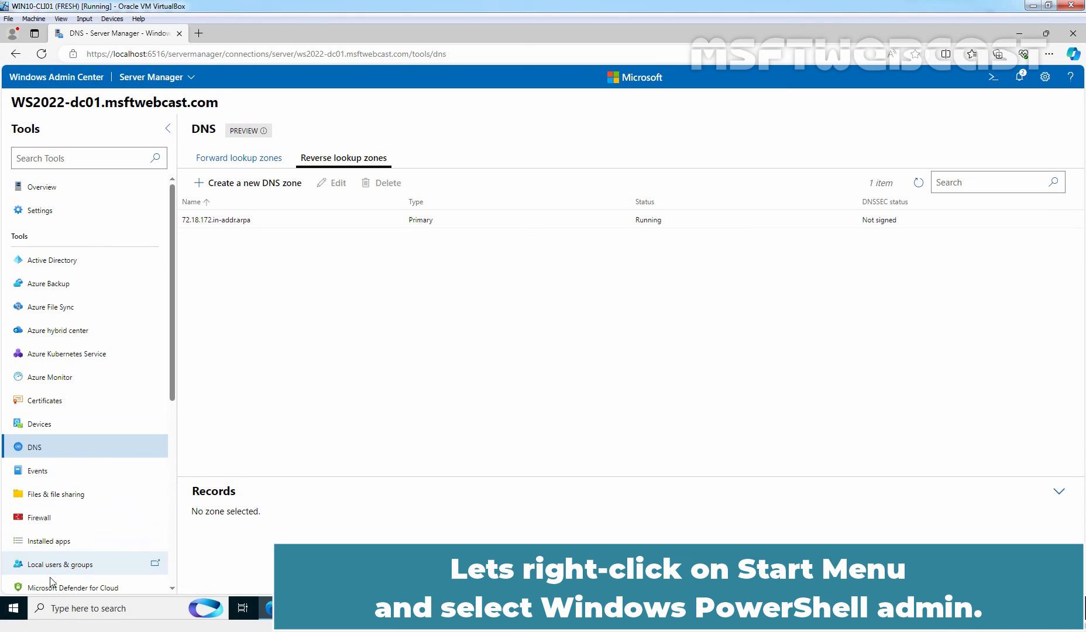
Launch an administrator PowerShell and type a ping command for web.msftwebcast.
right_click(12, 608)
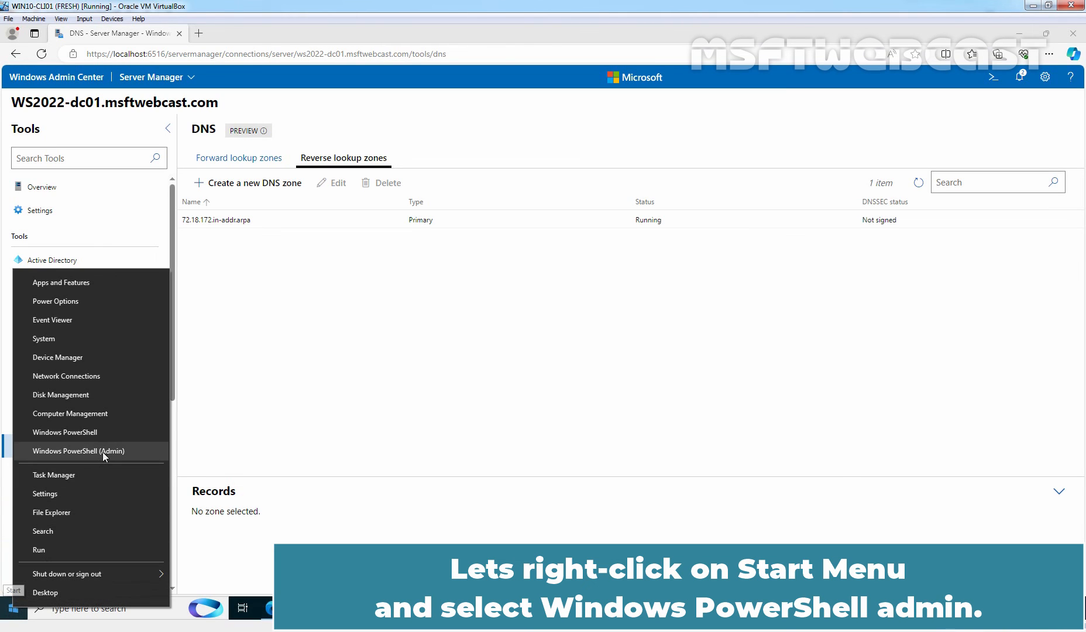
left_click(78, 450)
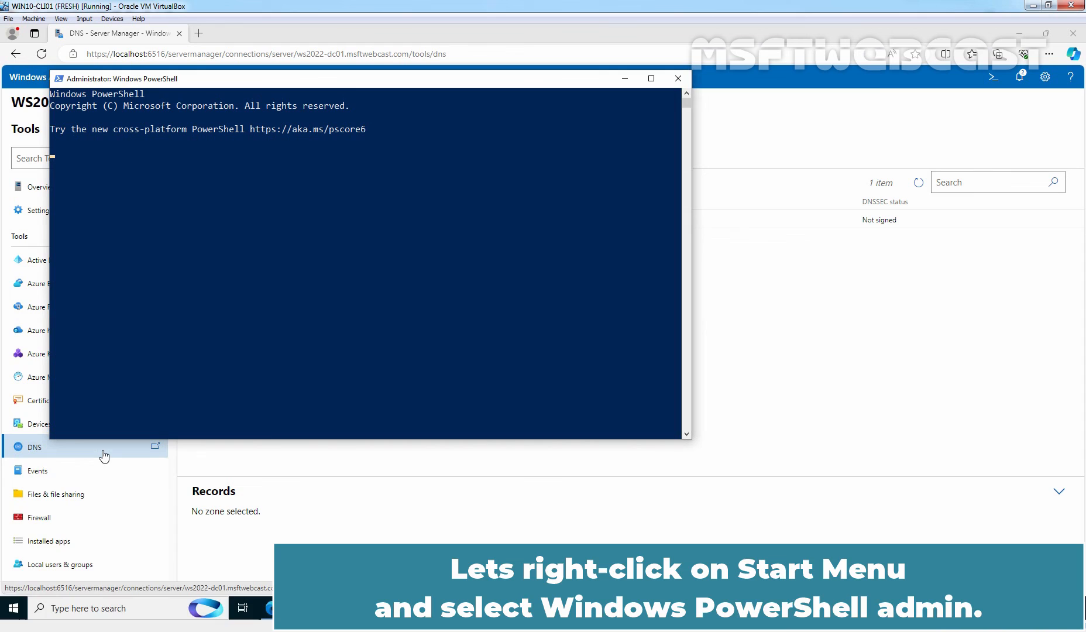
type("ping")
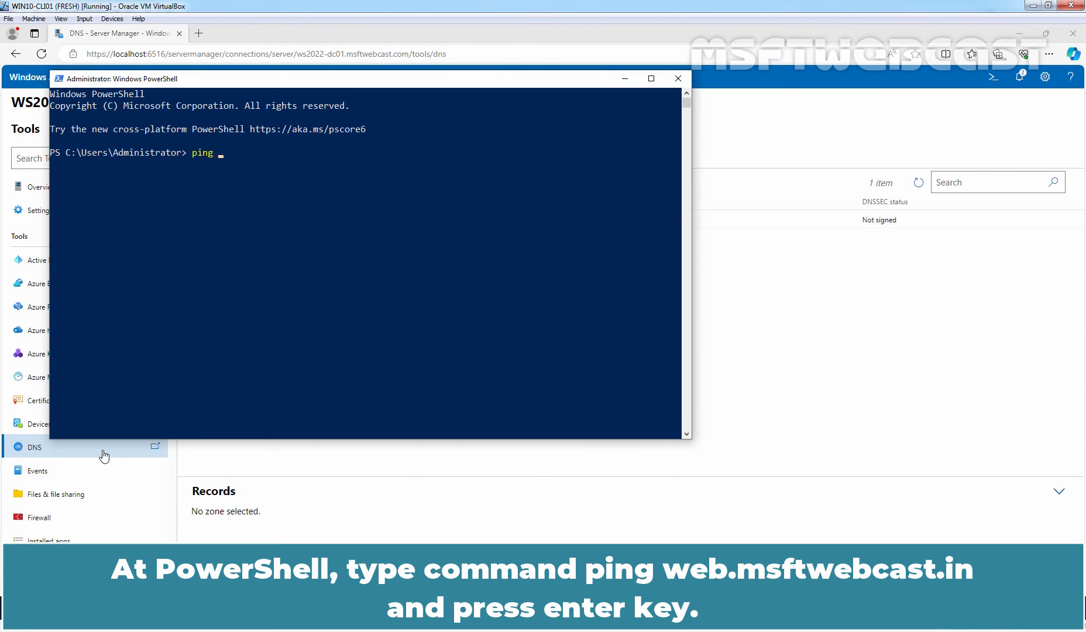
type("web.ms")
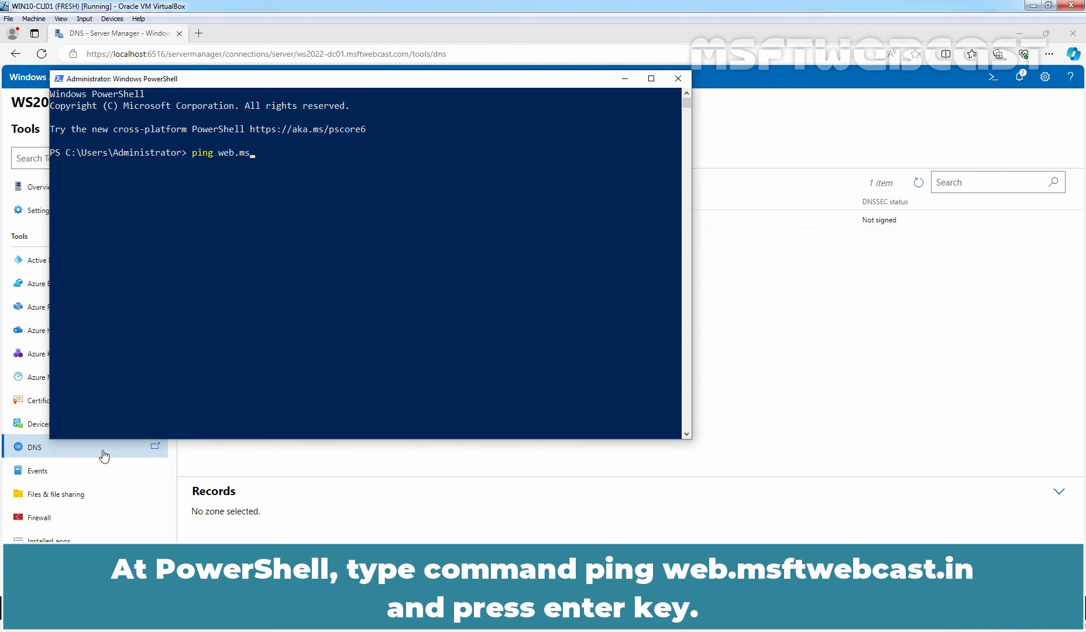
type("ftwebcast.")
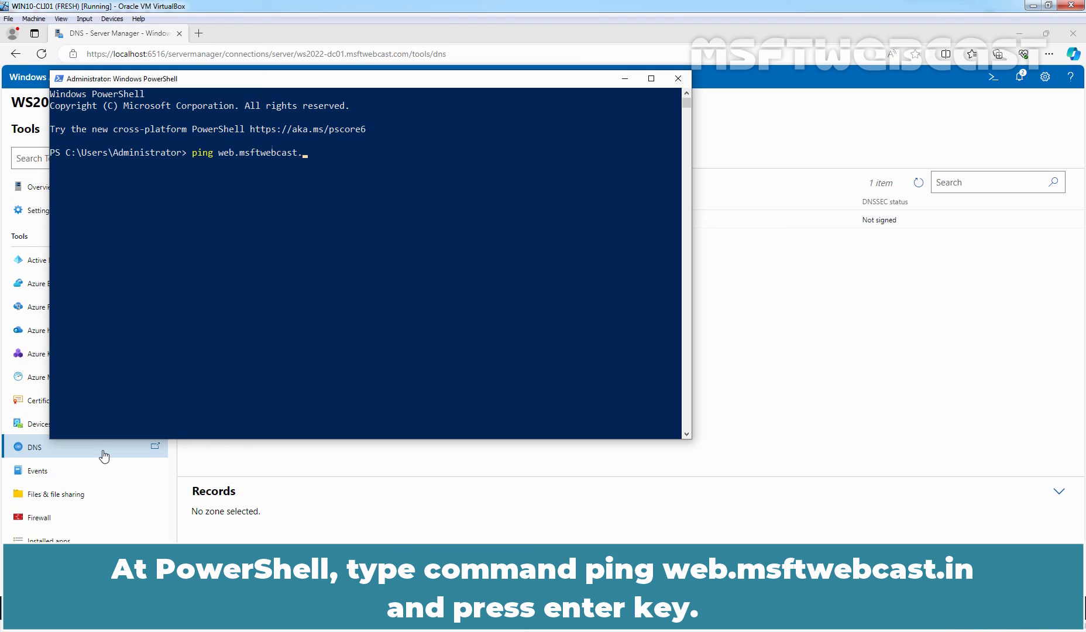